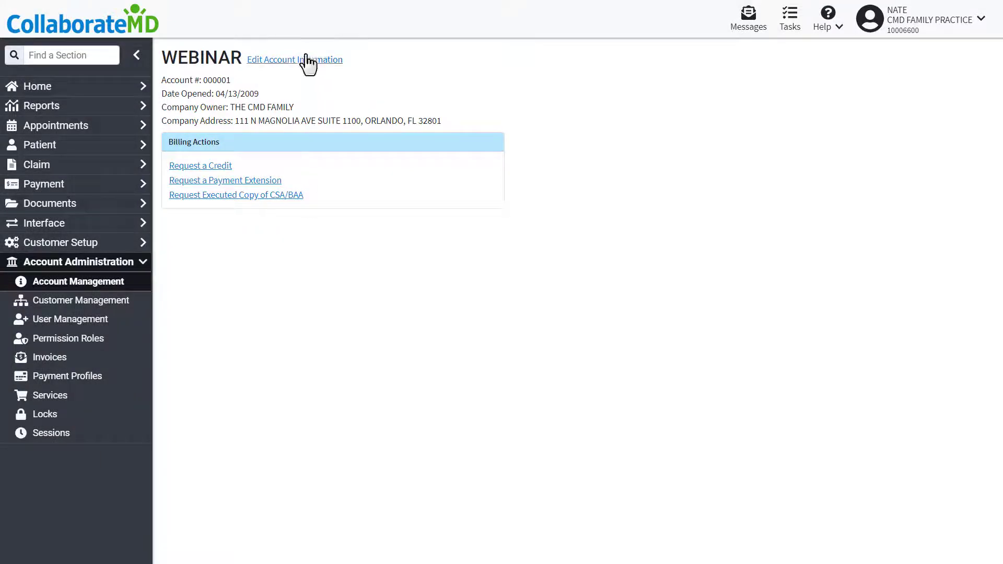
Review the account information options and address form, closing them without changes.
click(295, 60)
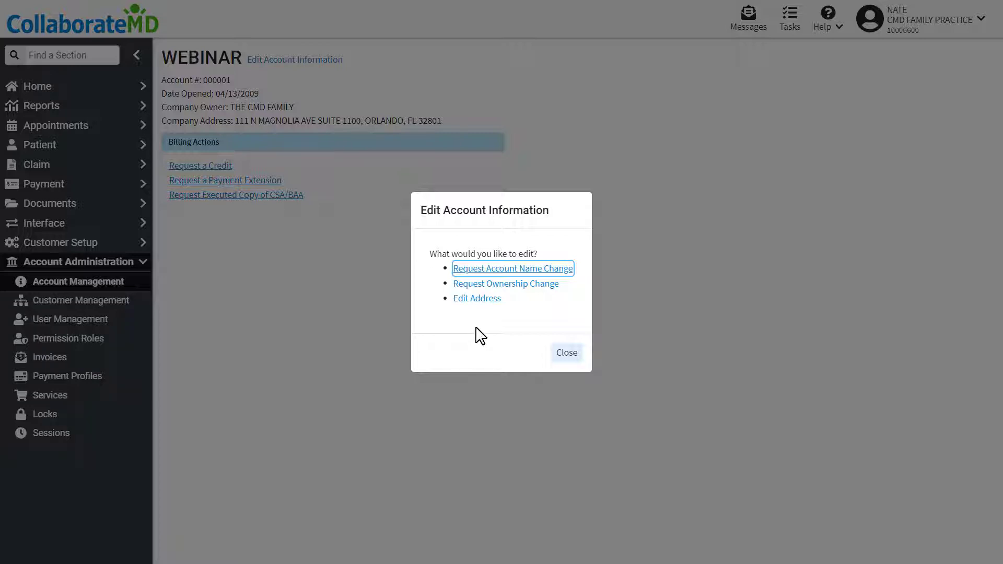
click(511, 268)
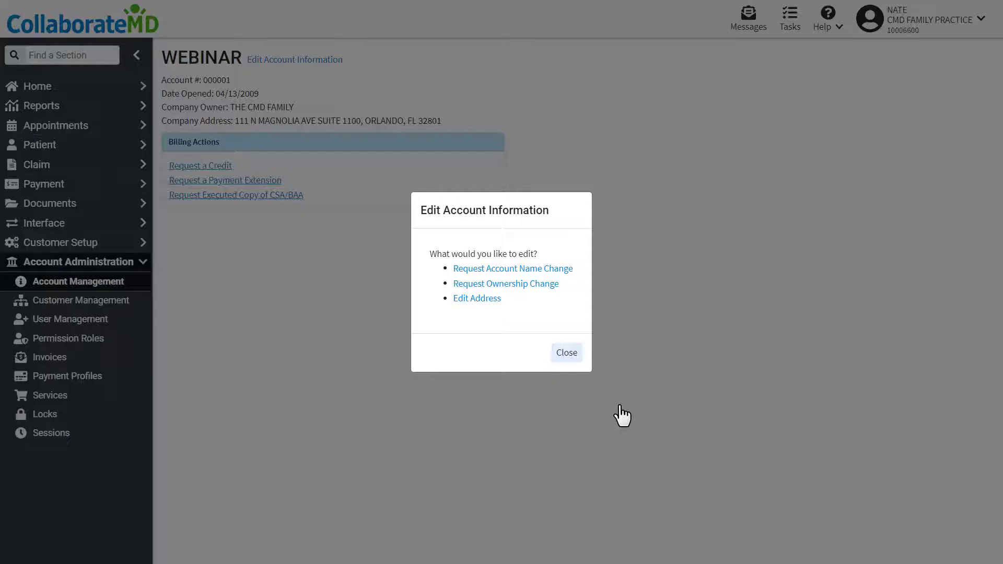
click(476, 298)
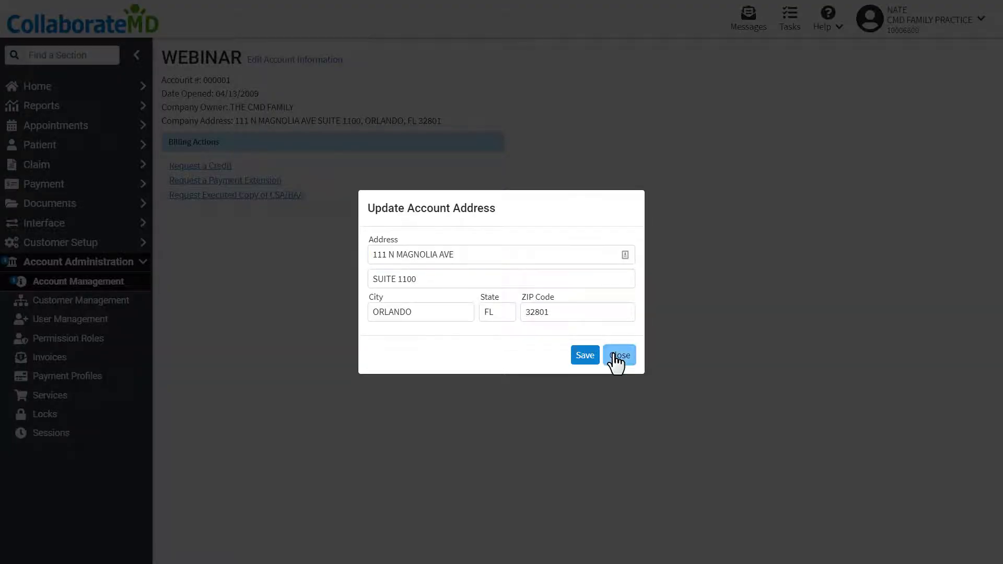
click(617, 355)
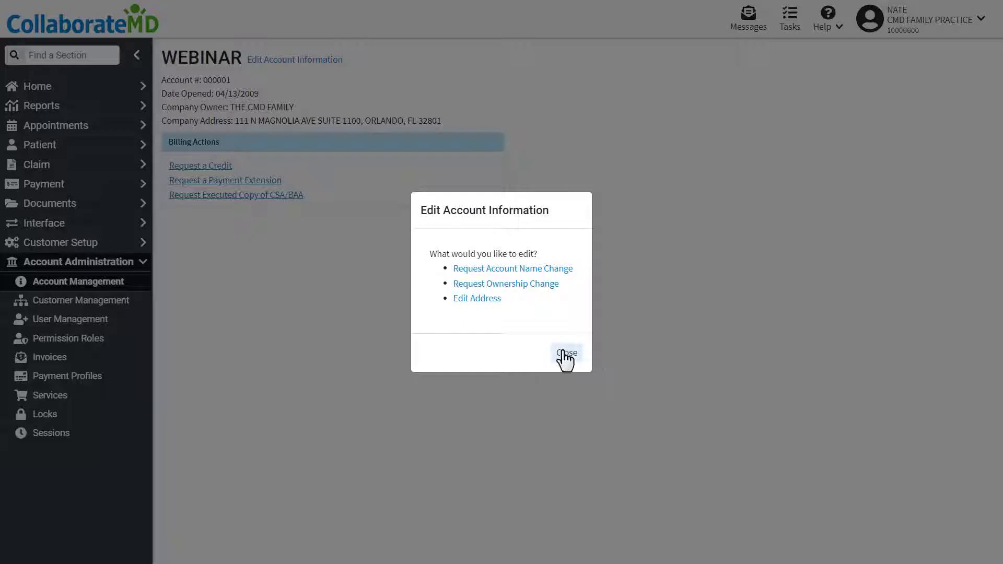
click(565, 354)
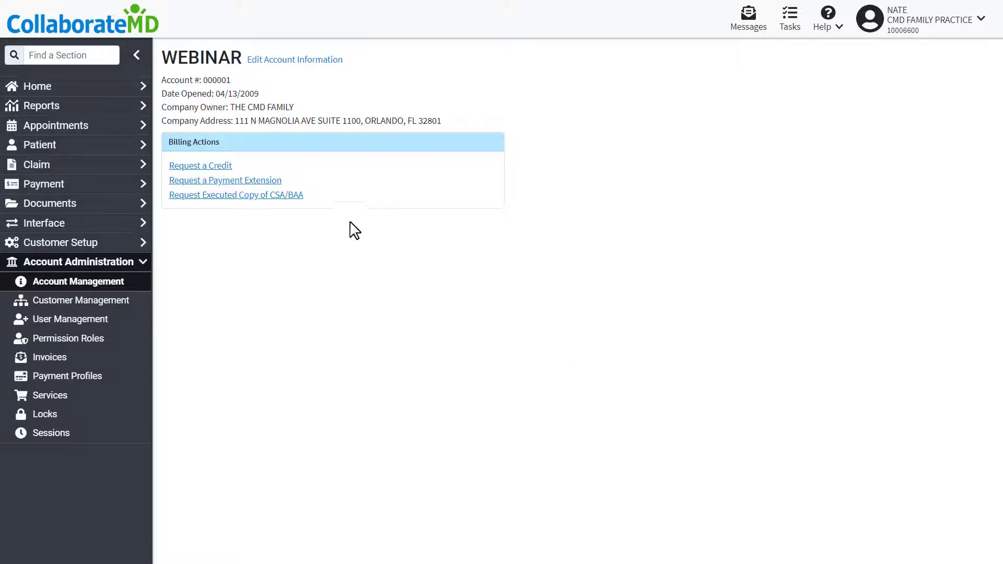
Request an executed Copy of BAA and CSA via Request Executed Copy of CSA/BAA.
click(236, 196)
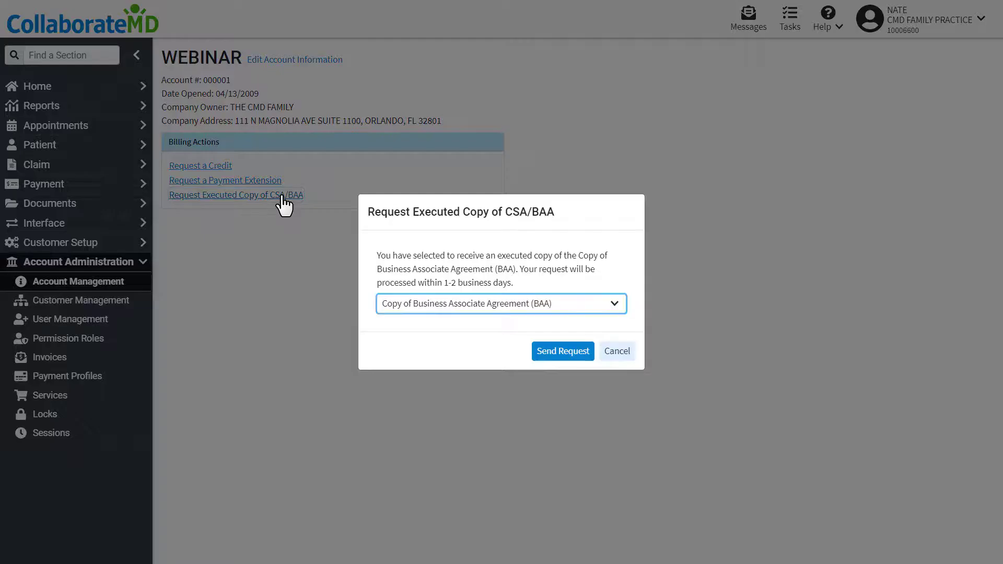
click(500, 303)
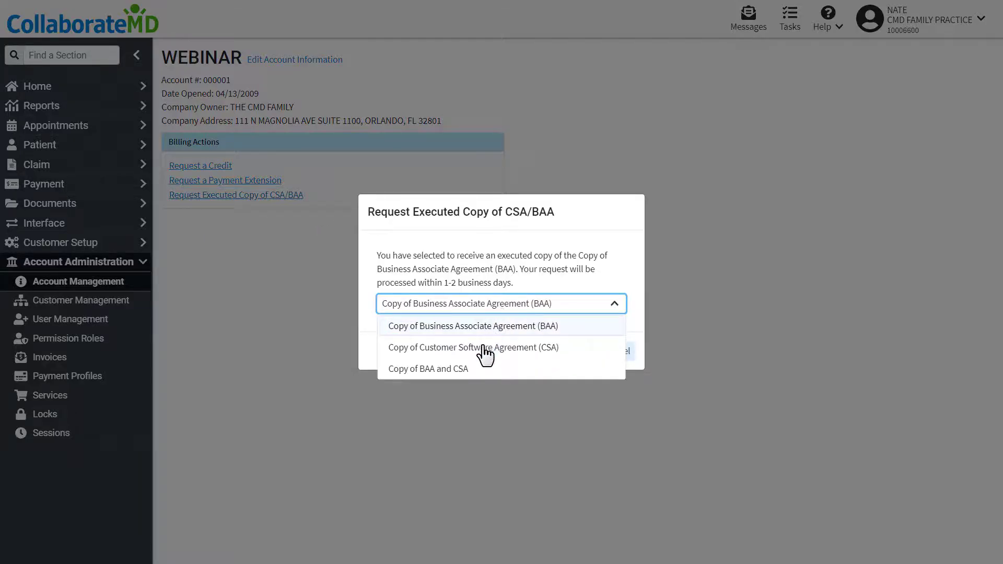
click(428, 369)
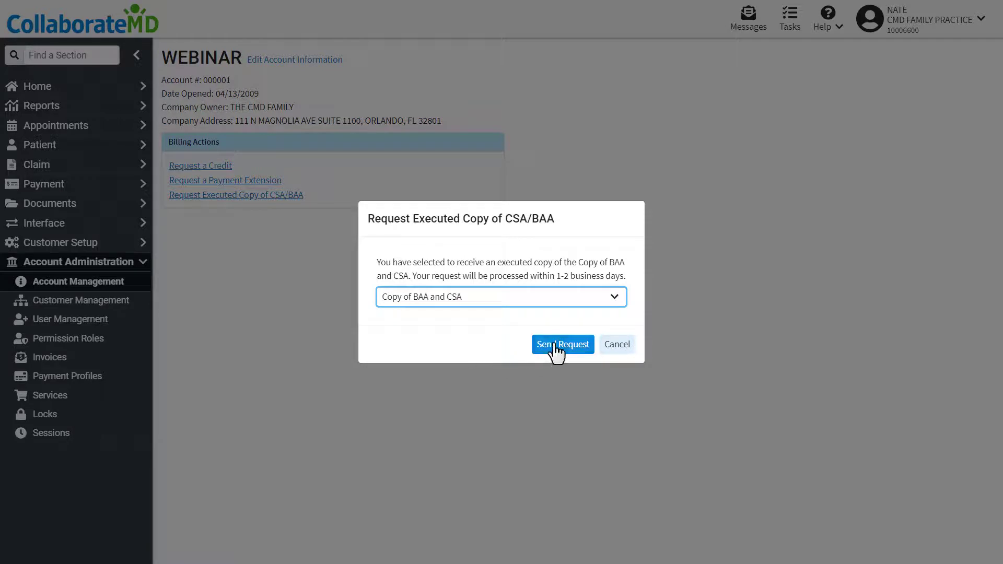
click(562, 344)
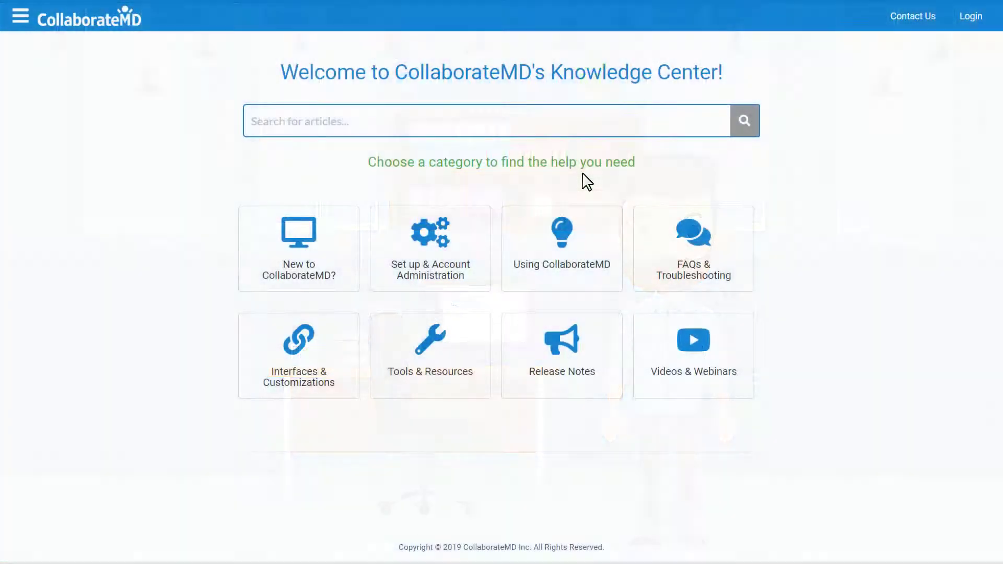
Reach the Account Administration help topics under Set up & Account Administration.
click(429, 249)
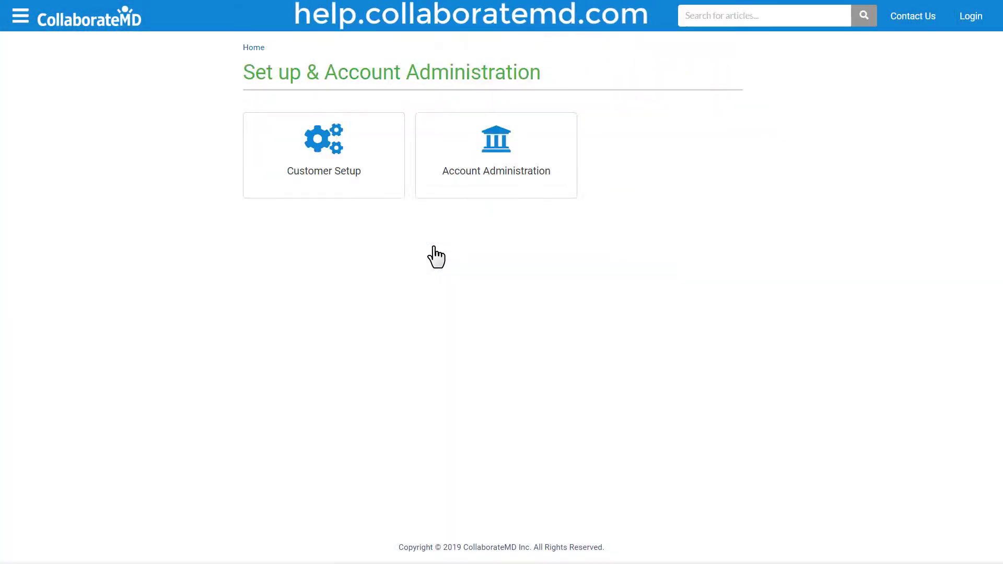
click(495, 155)
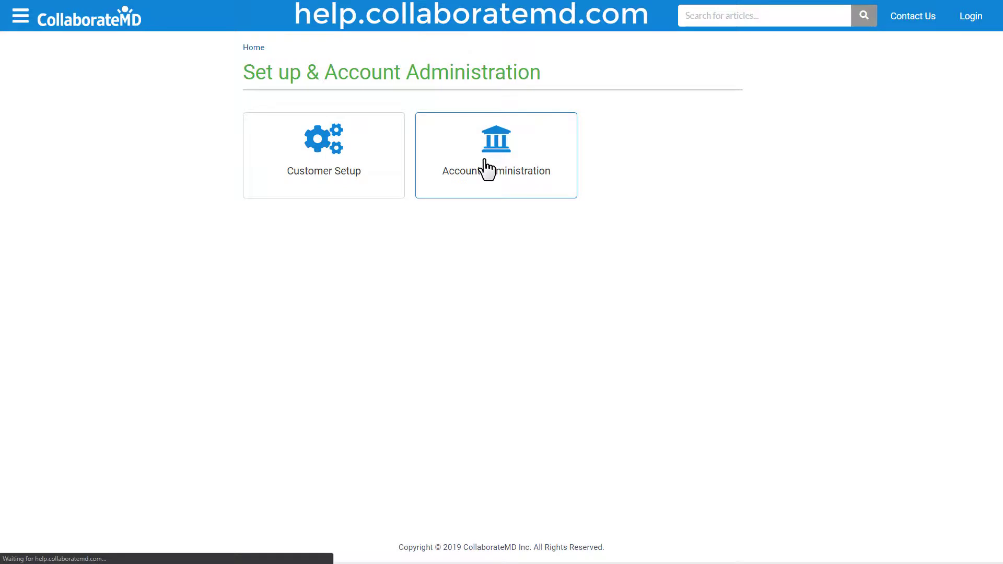
click(495, 155)
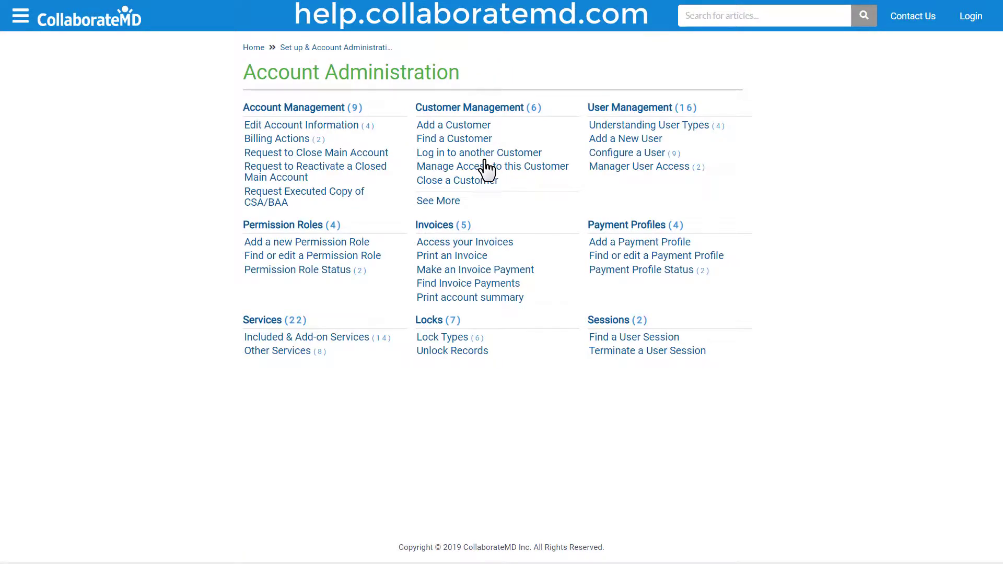